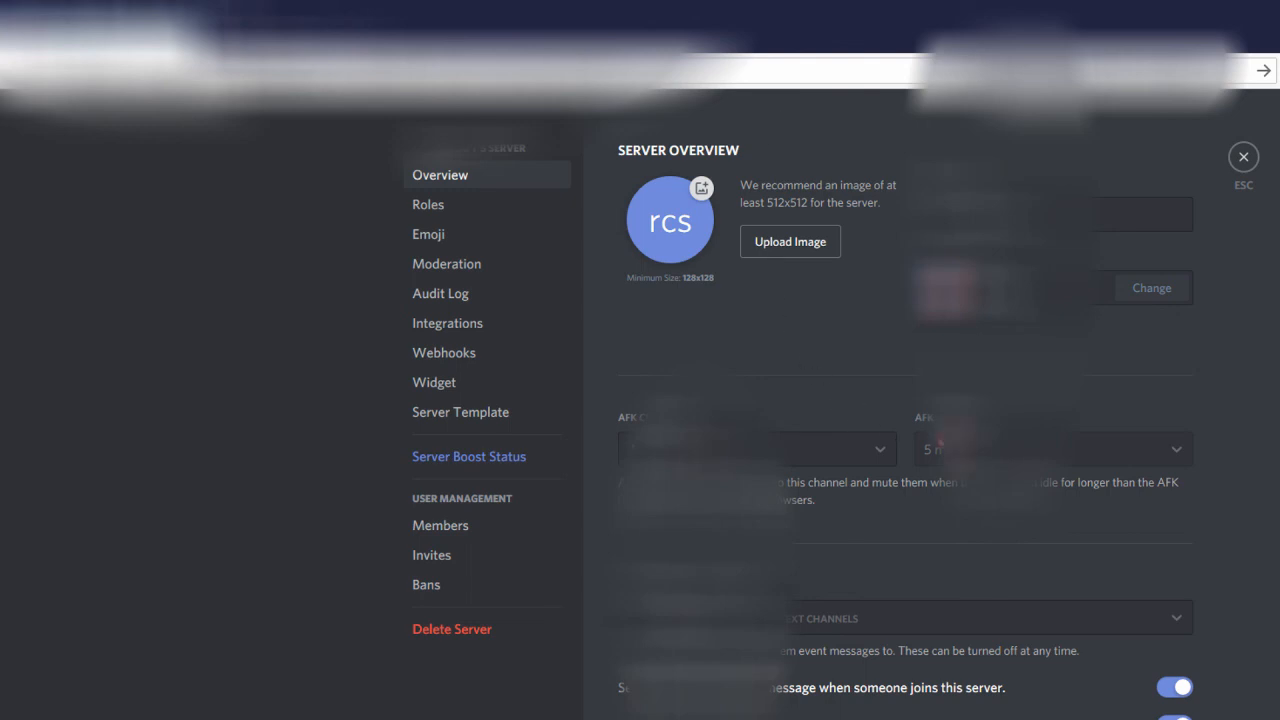
mouse_move(1258, 173)
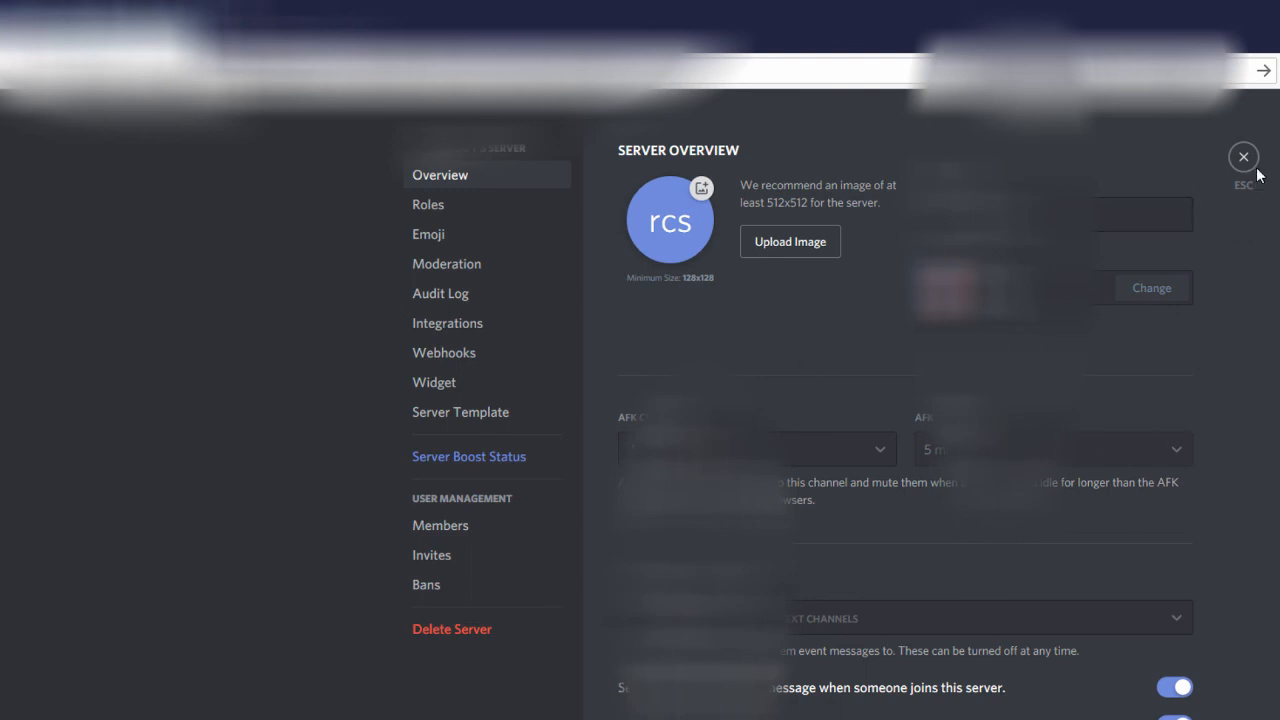
scroll("down", 3)
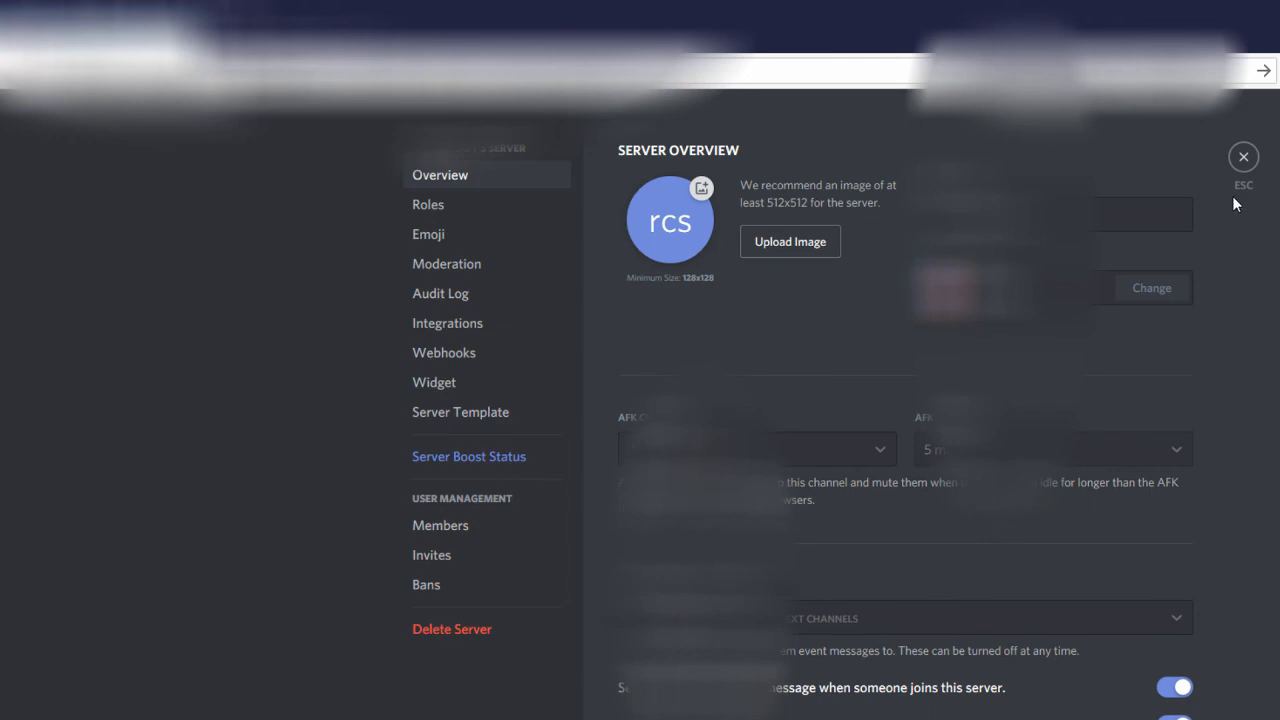
mouse_move(1238, 201)
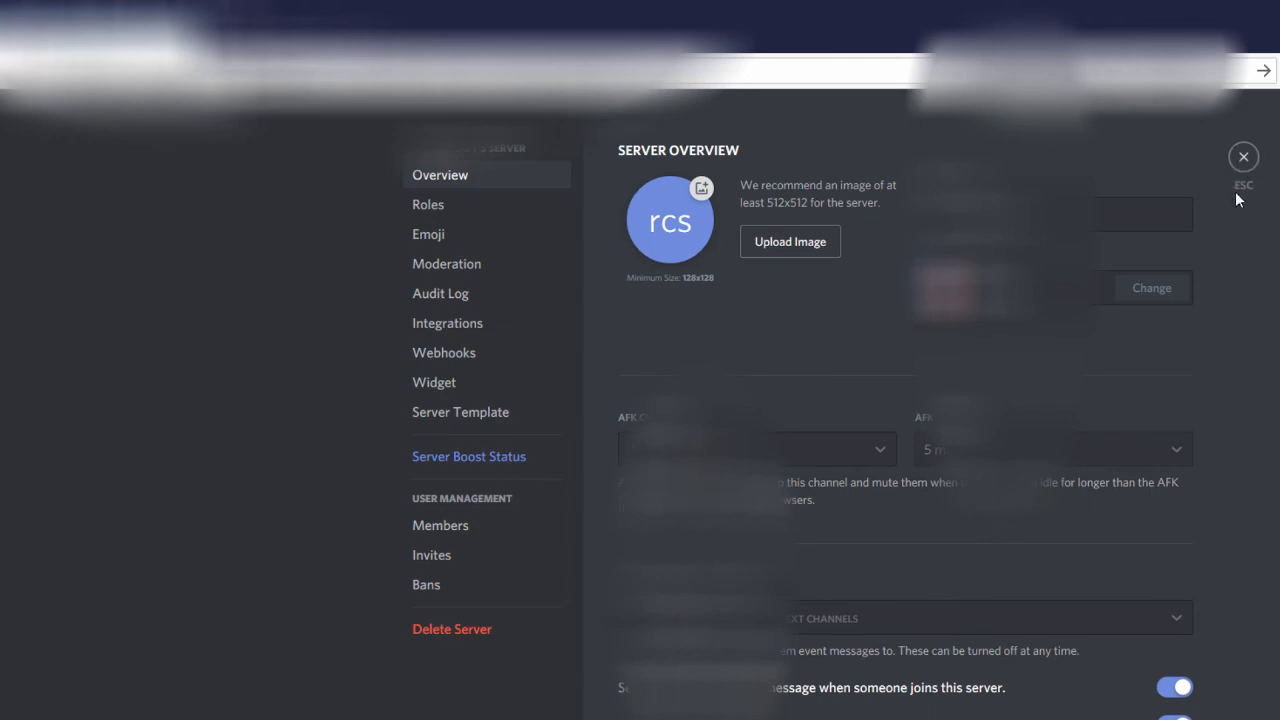